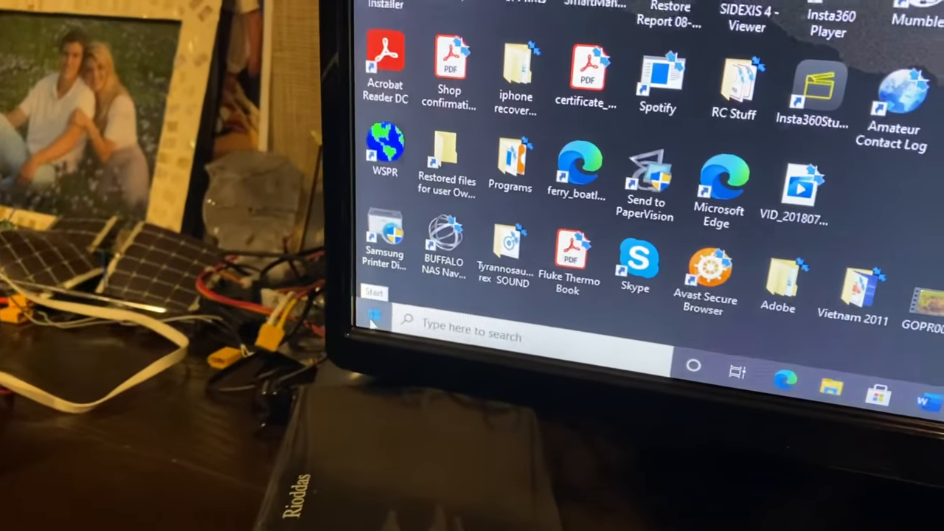
Open Windows Settings from the Start menu and go to the Devices page.
left_click(372, 316)
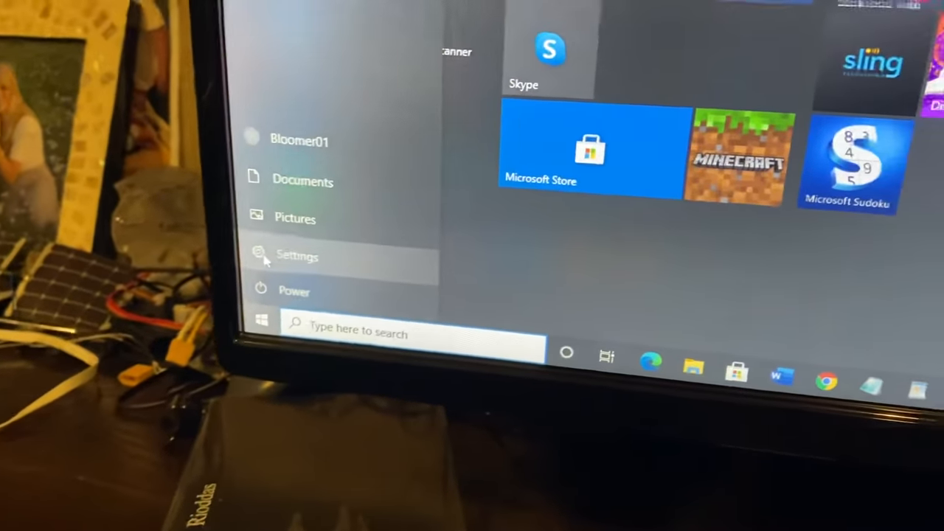
left_click(297, 256)
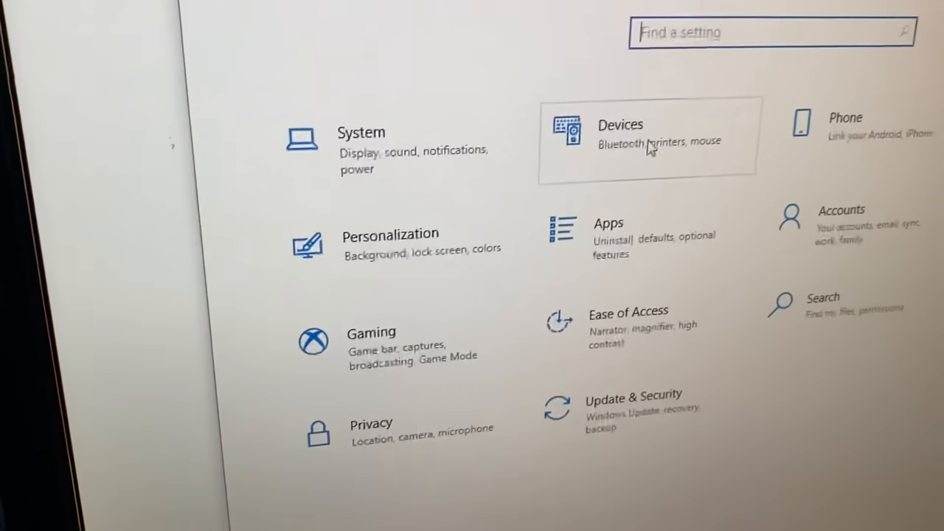
left_click(647, 138)
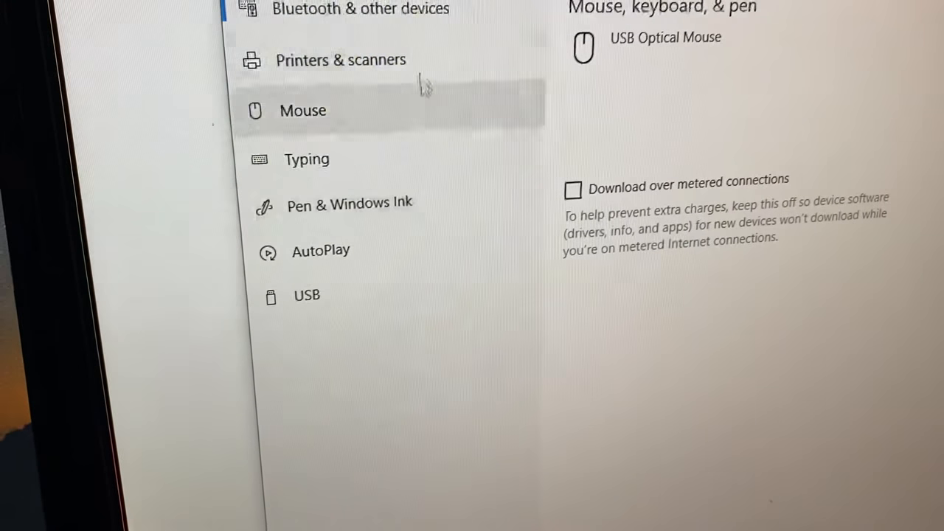
Open Printer properties for the Canon LBP622C/623C from Printers & scanners.
left_click(340, 60)
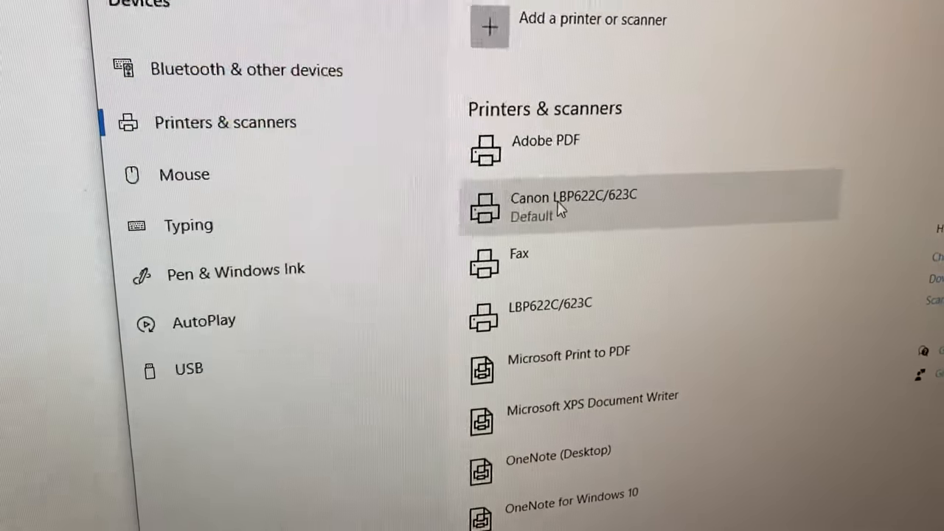
left_click(574, 205)
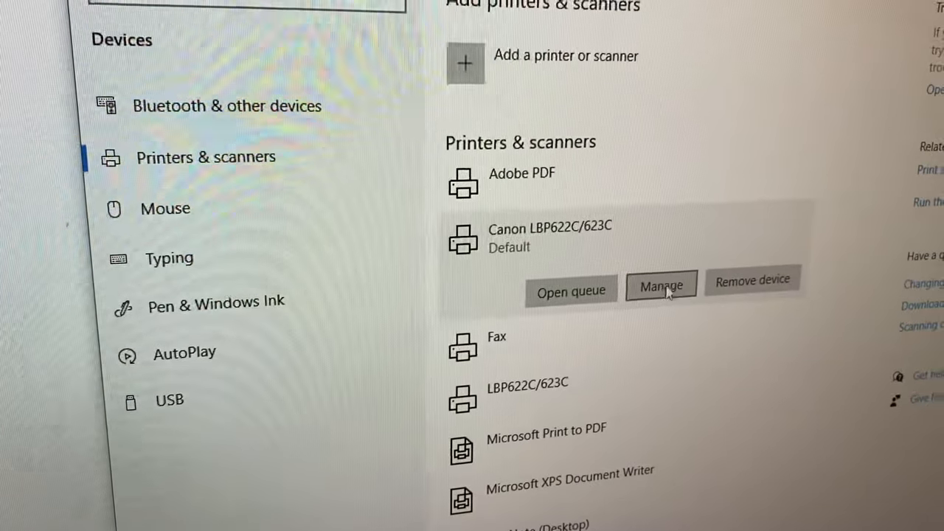
left_click(661, 285)
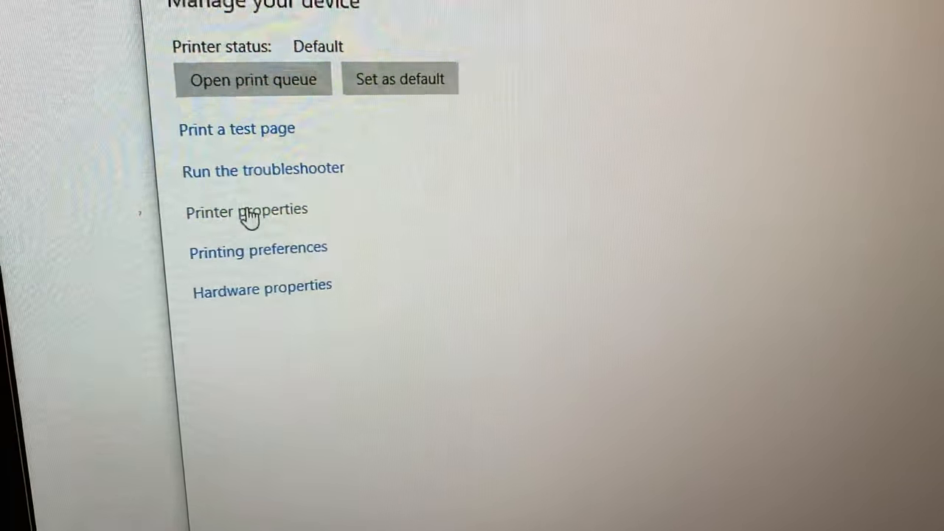
left_click(247, 212)
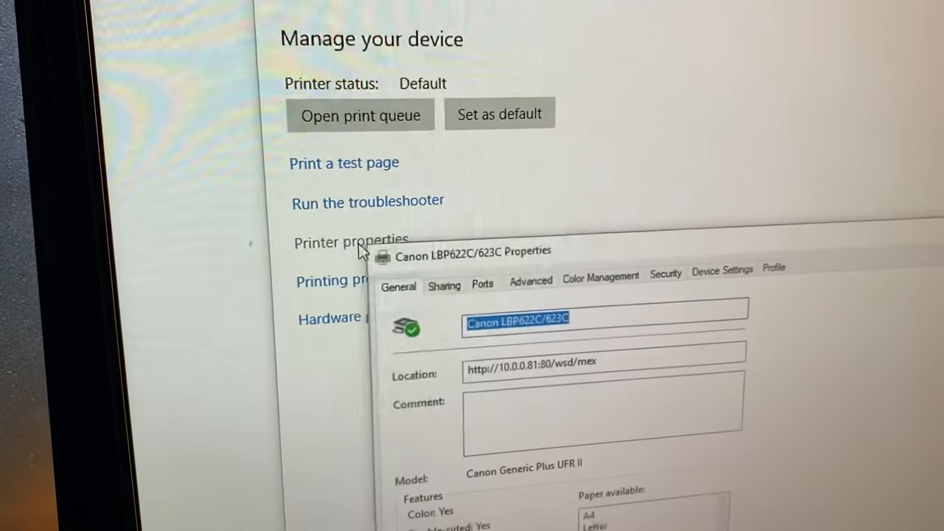
Select Canon Generic Plus UFR II as the driver on the Advanced tab and confirm with OK.
scroll("down", 3)
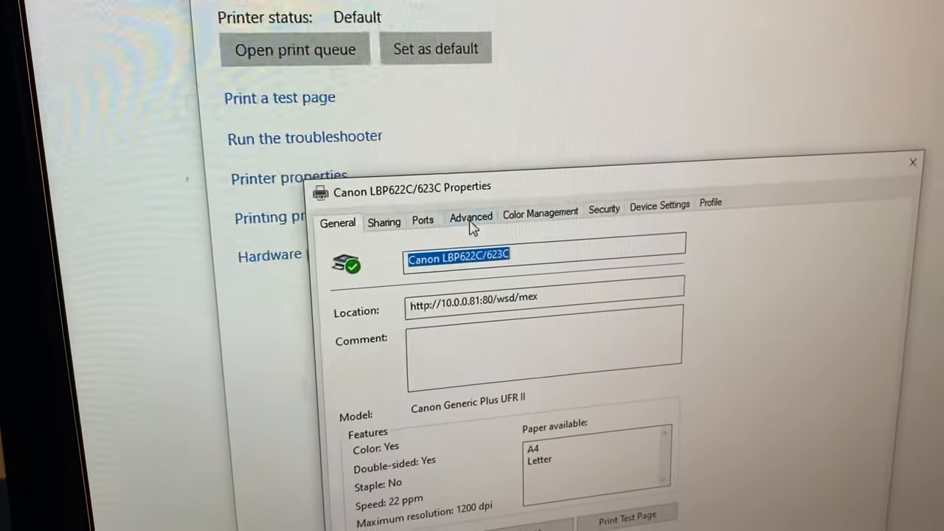
left_click(471, 217)
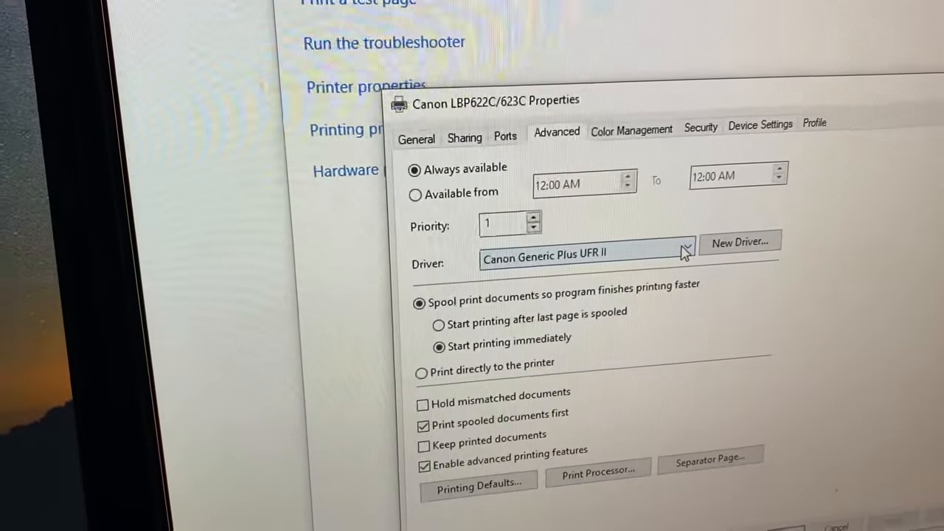
left_click(684, 253)
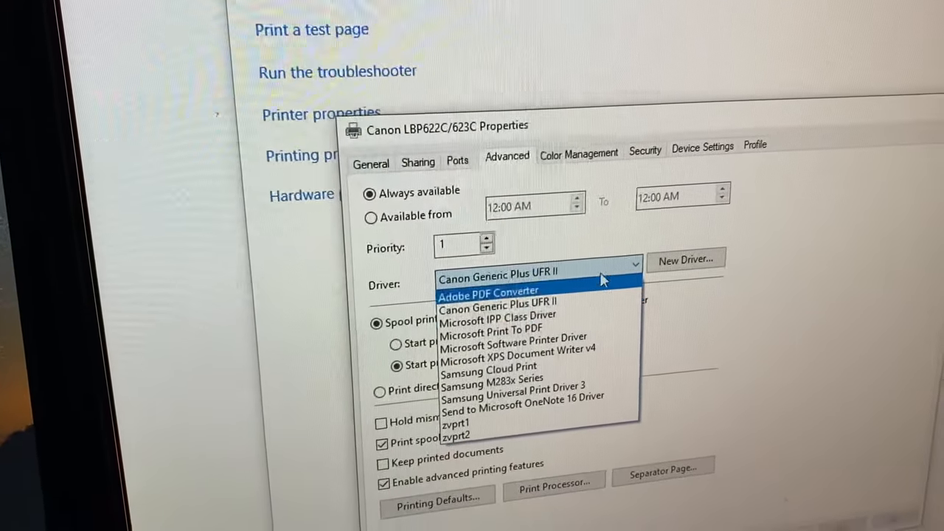
left_click(497, 303)
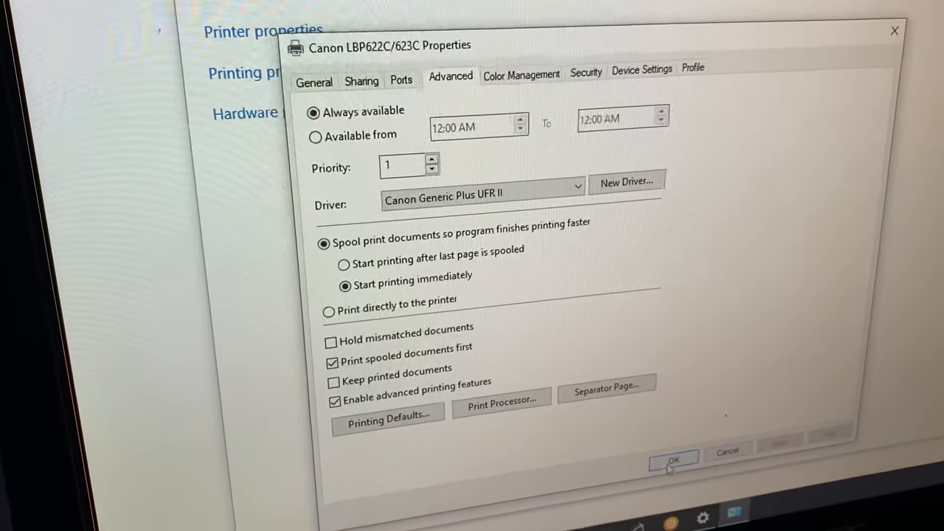
left_click(672, 458)
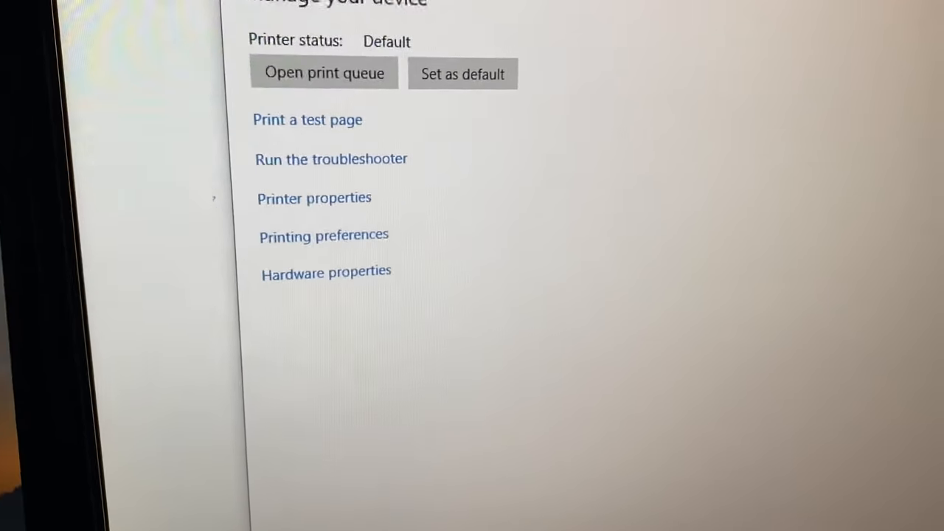